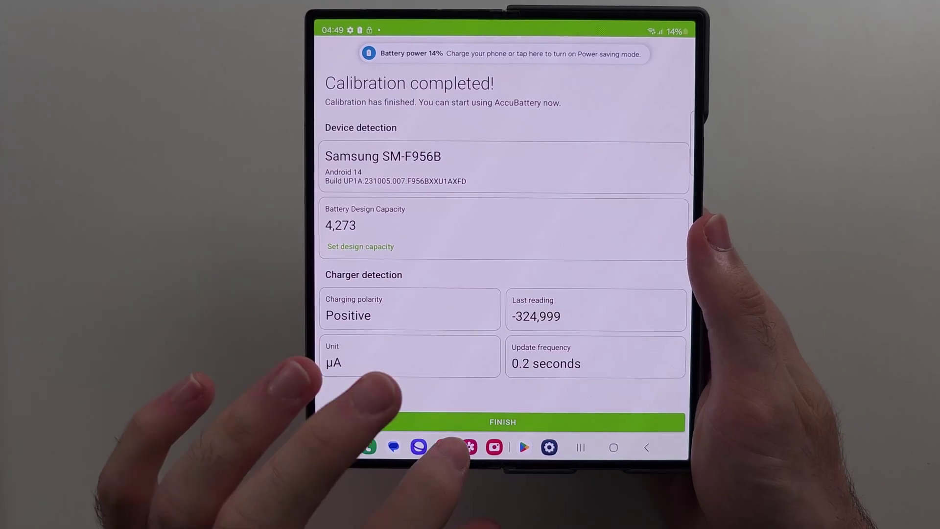
Finish calibration and land on the charging overview at 14% with the 80% charge alarm
click(503, 422)
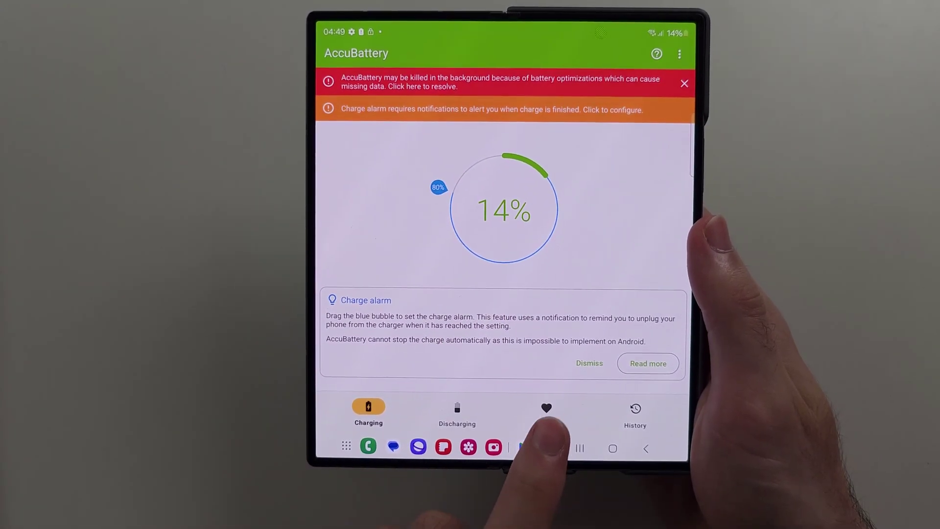
Review the Health tab's battery health estimates and background-optimisation warning
click(546, 408)
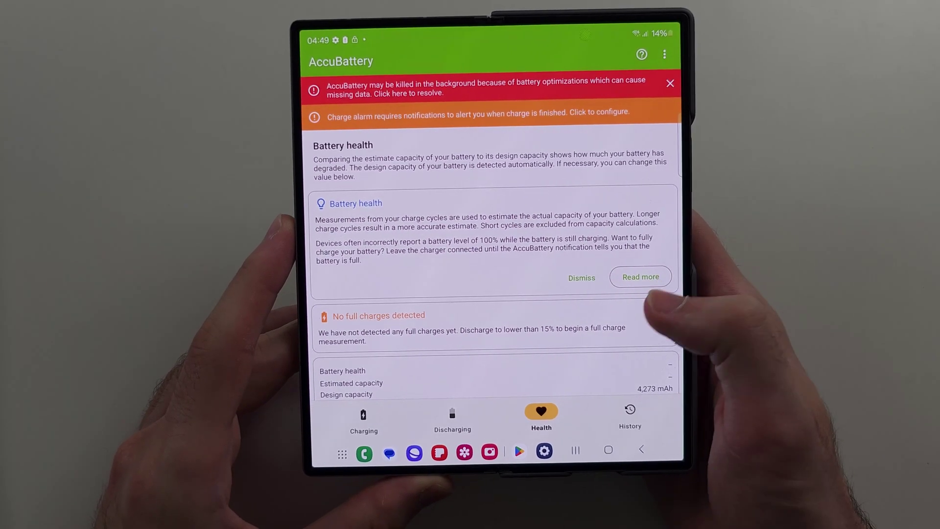
scroll(down, 3)
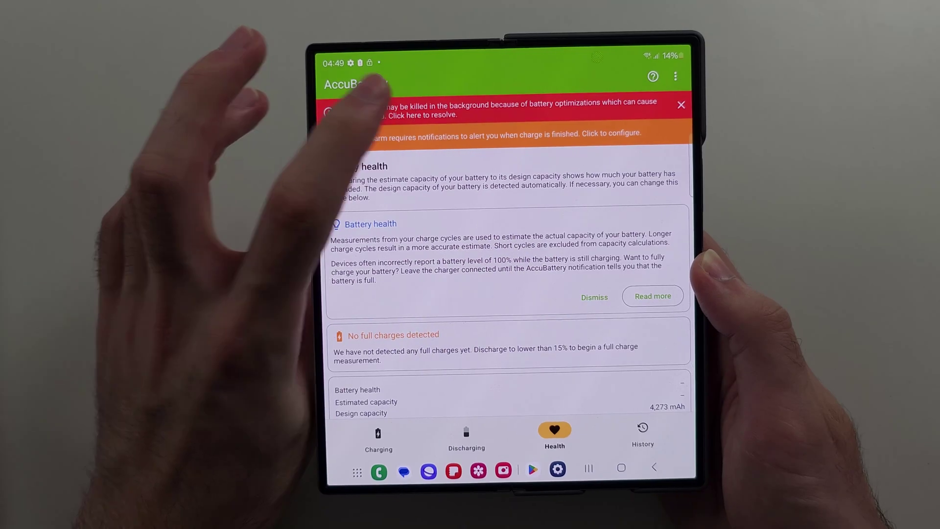
Follow the optimisation warning to Android's optimise battery usage app list
click(511, 115)
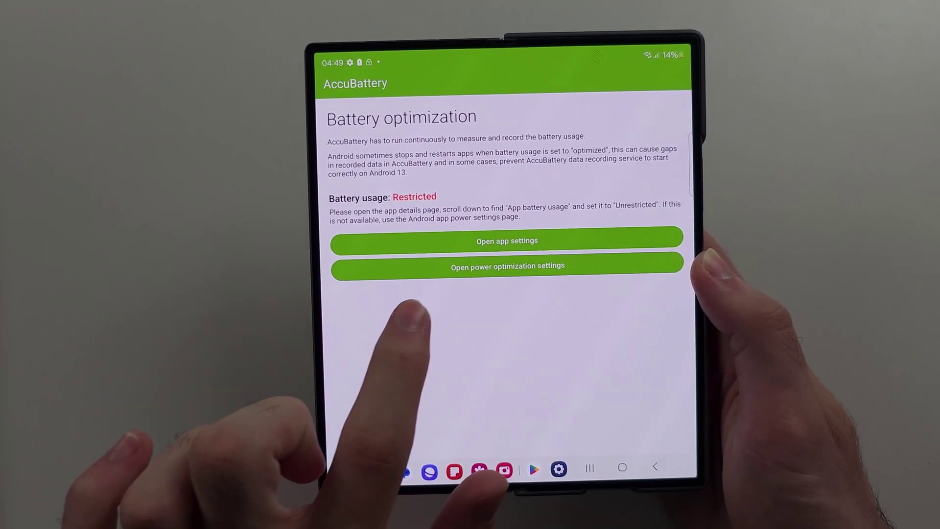
click(507, 266)
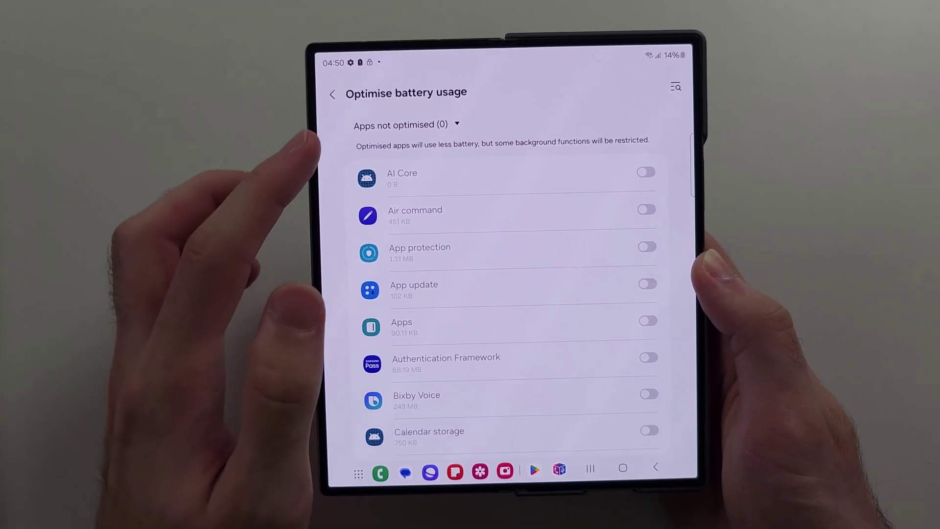
List All apps and switch off battery optimisation for AccuBattery
click(406, 125)
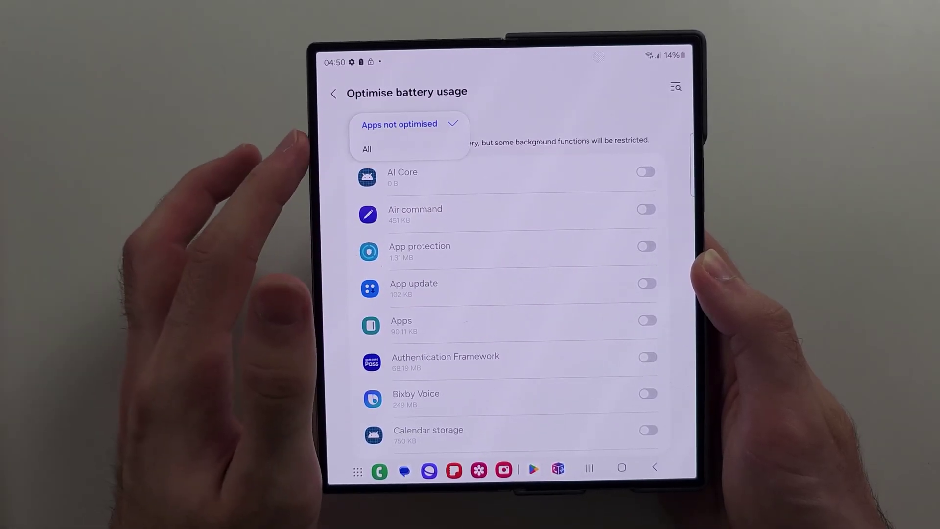
click(366, 149)
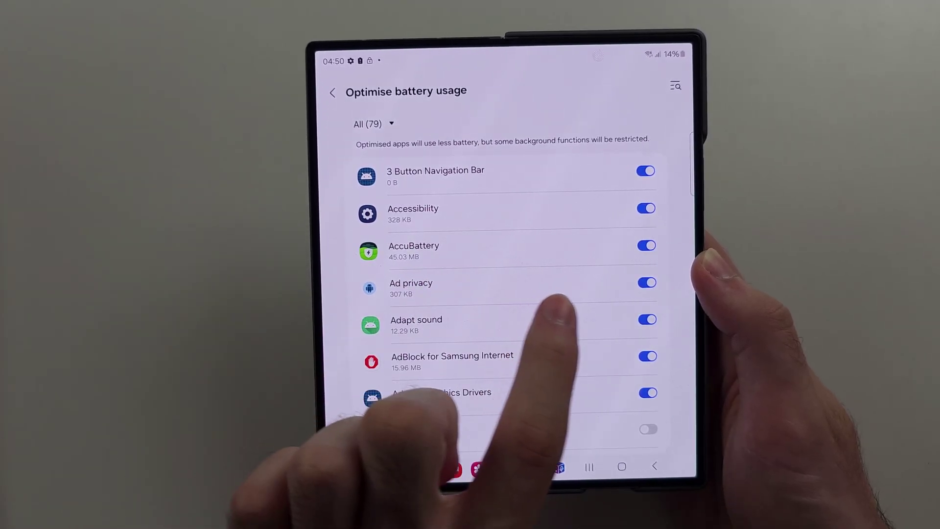
click(647, 246)
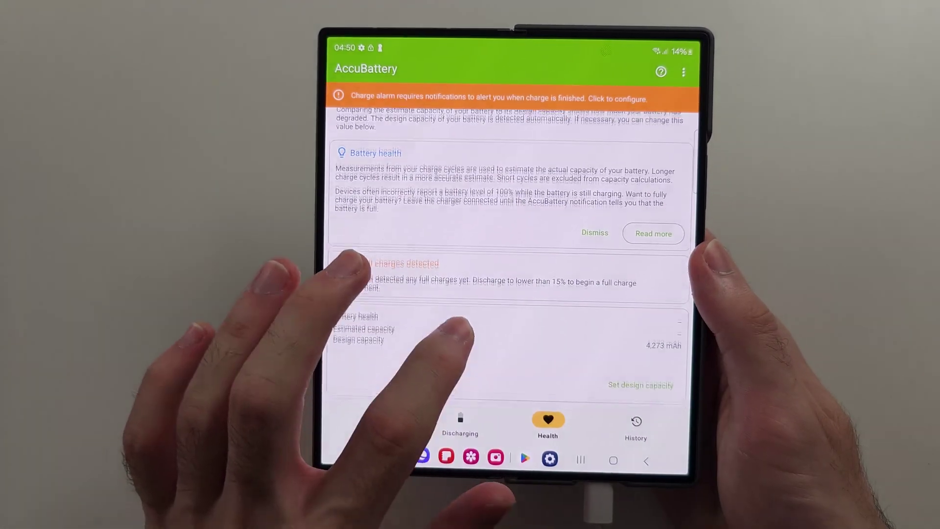
Scroll the Health tab to the capacity-over-time chart, warning now gone
scroll(down, 3)
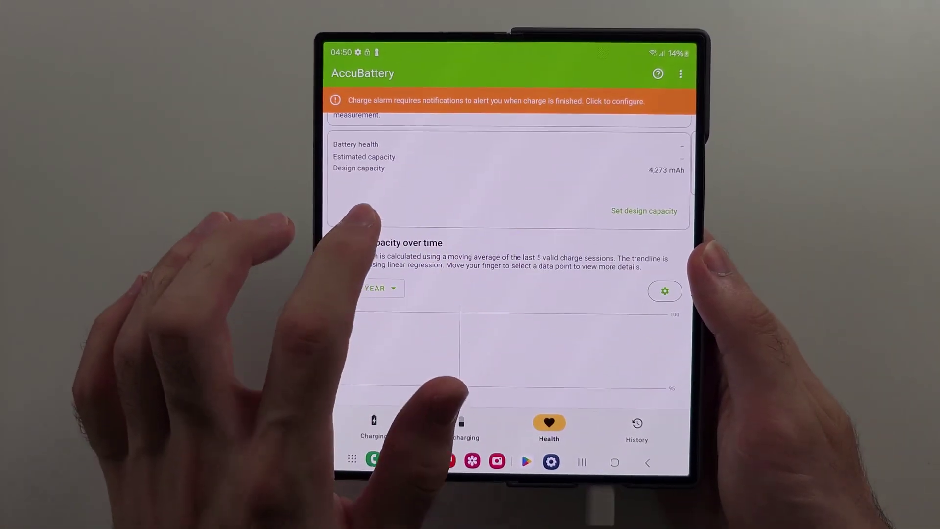